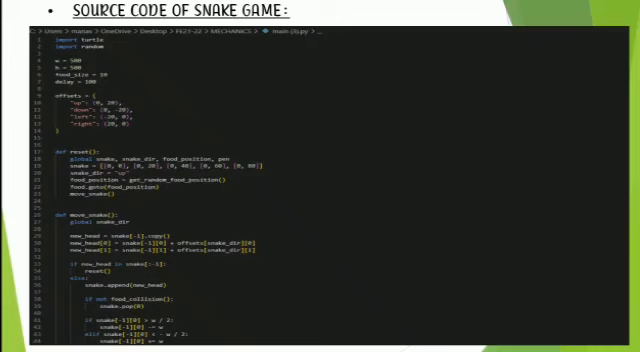
scroll(down, 3)
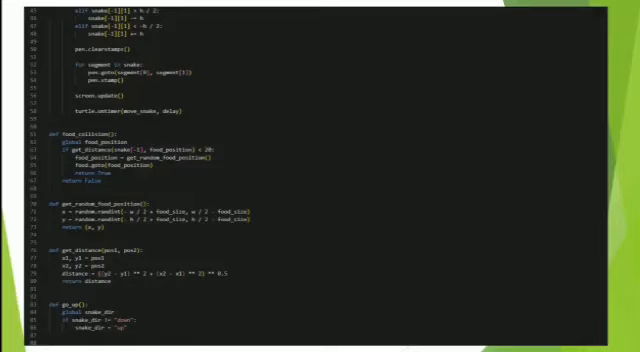